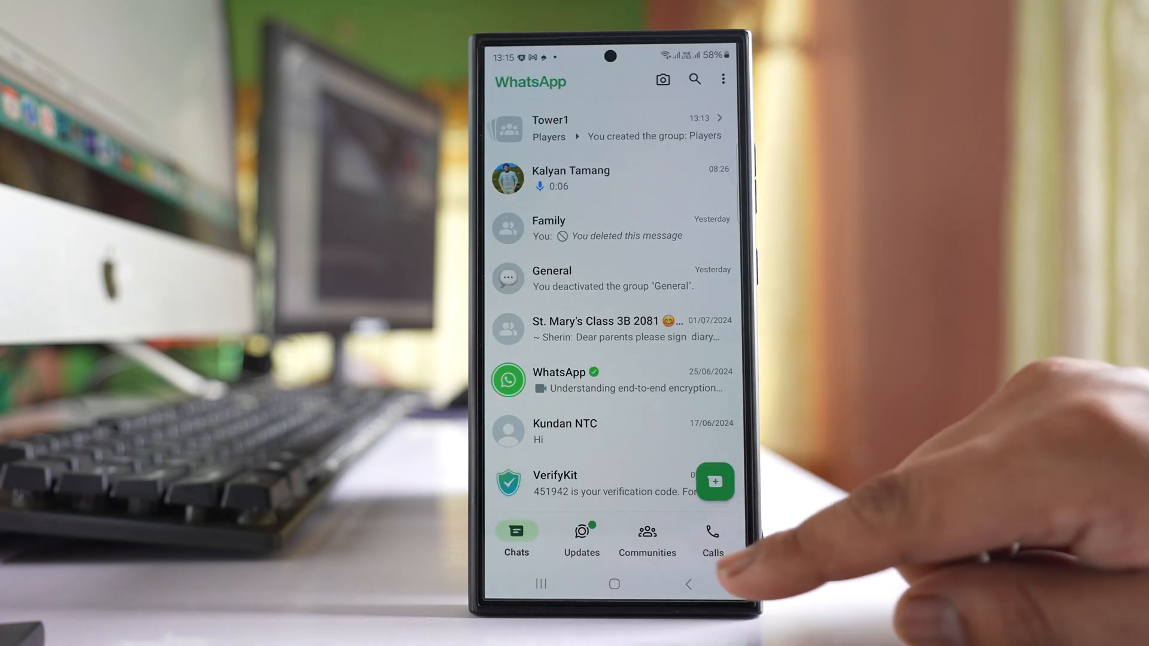
- Show the Communities list with Tower1 and its Announcements, Players and General groups
click(648, 535)
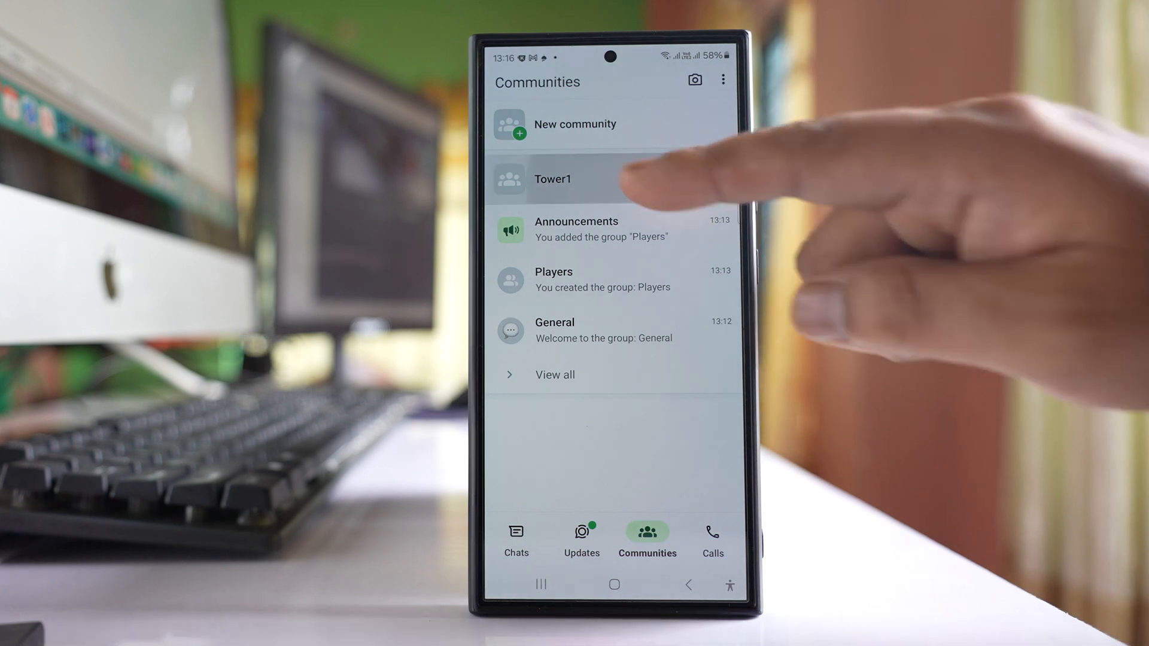
- Deactivate the Tower1 community from its Community info, confirming the deactivation
click(551, 178)
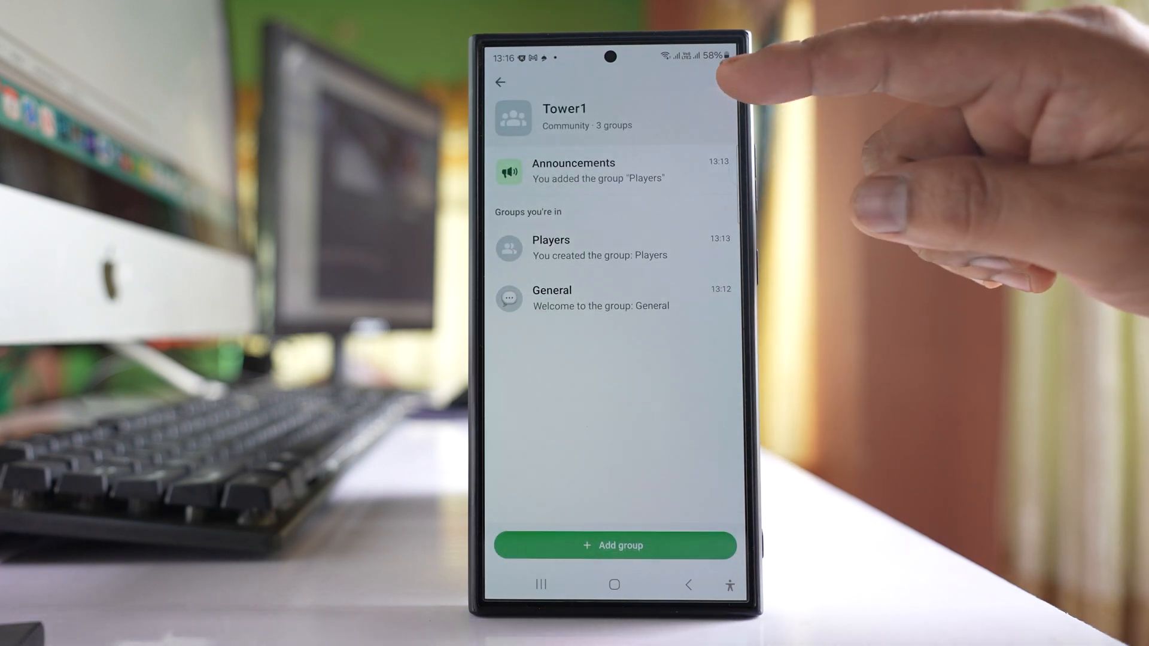
click(723, 81)
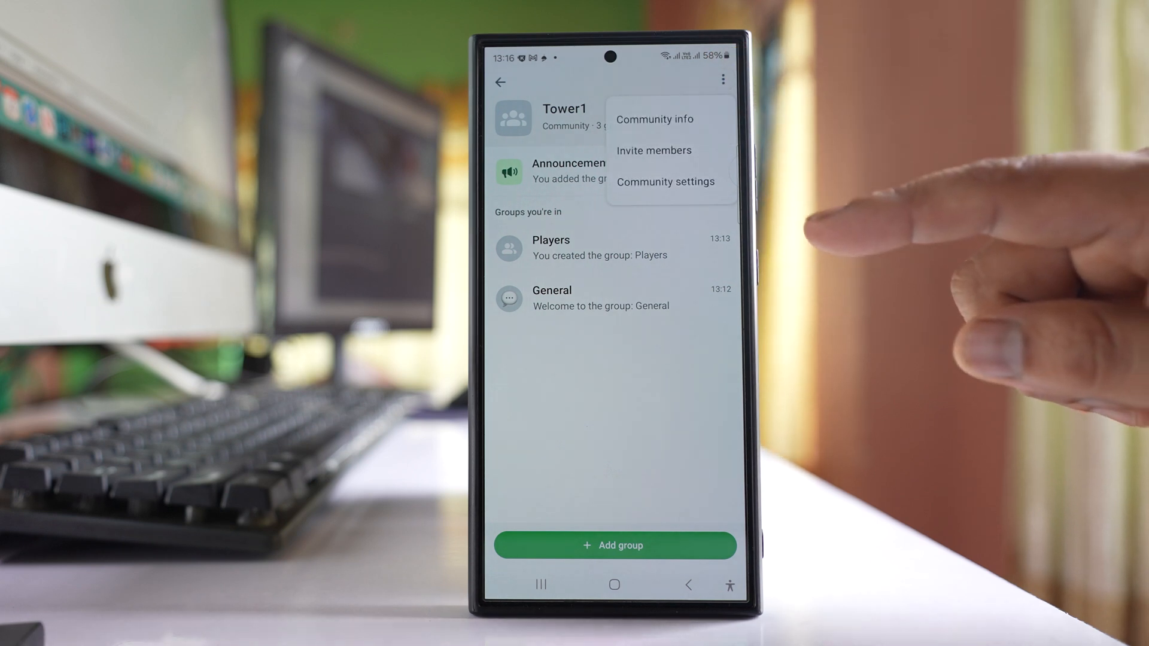
click(653, 119)
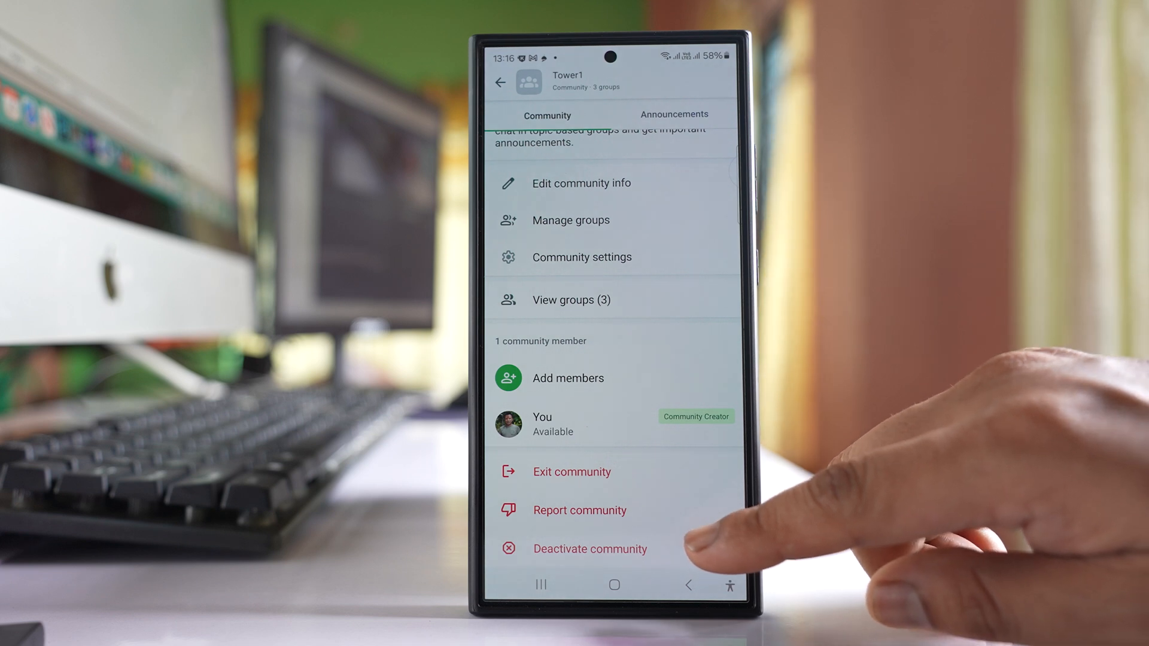
click(590, 549)
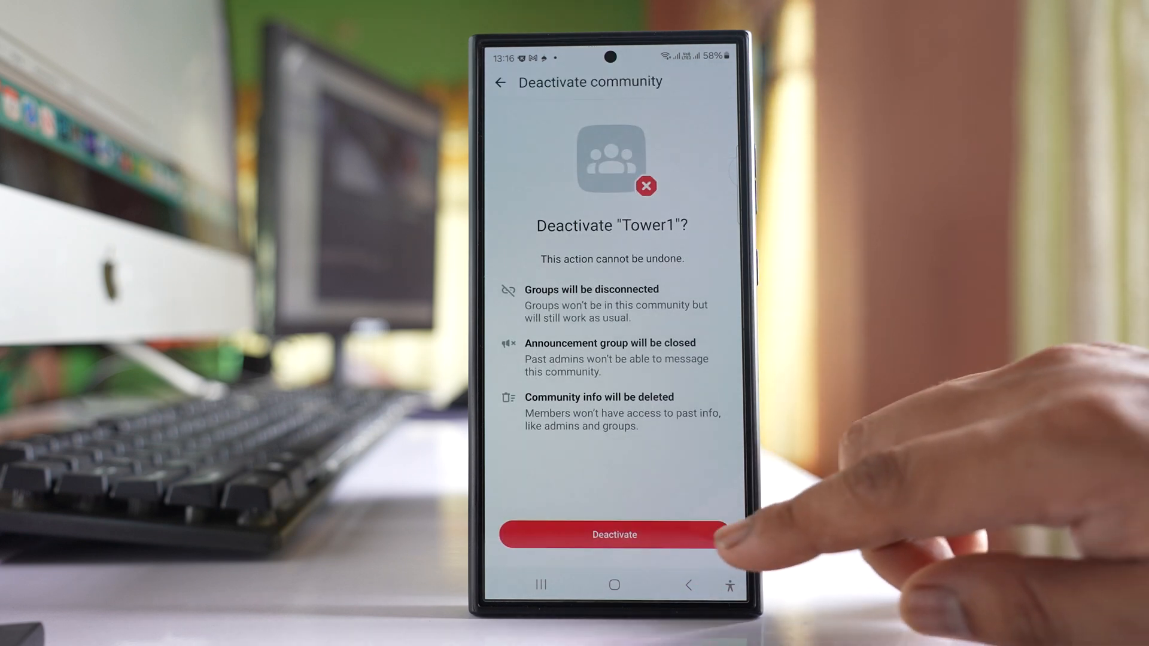
click(614, 534)
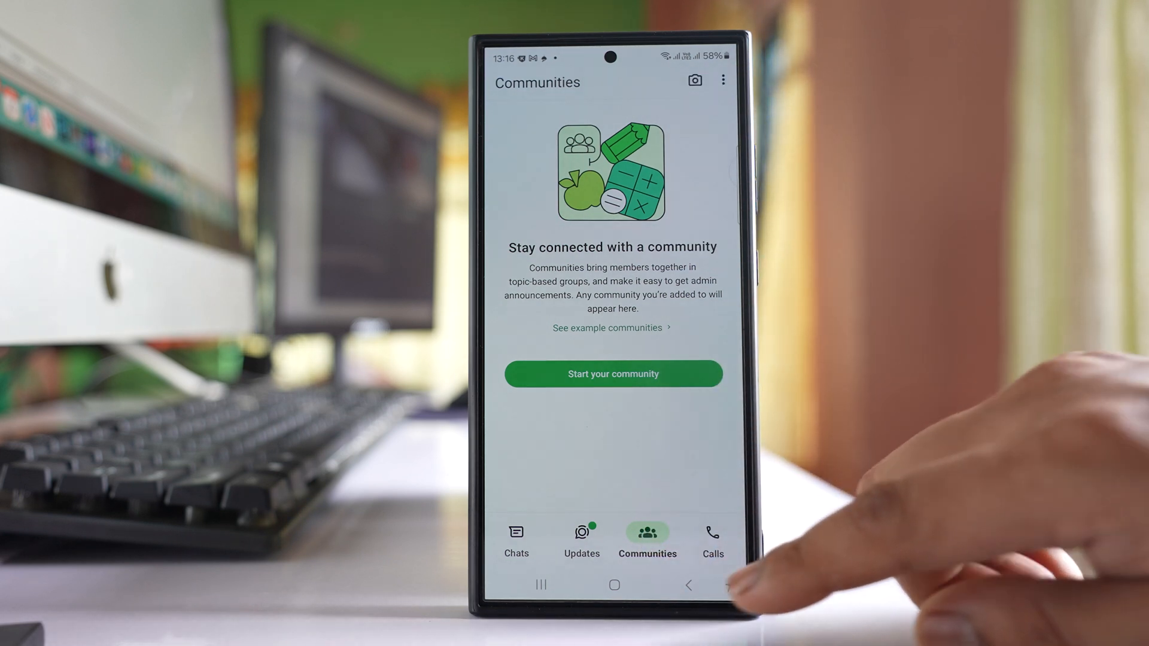
- Delete today's deactivated General group chat from the chat list, keeping the older General chat
click(516, 539)
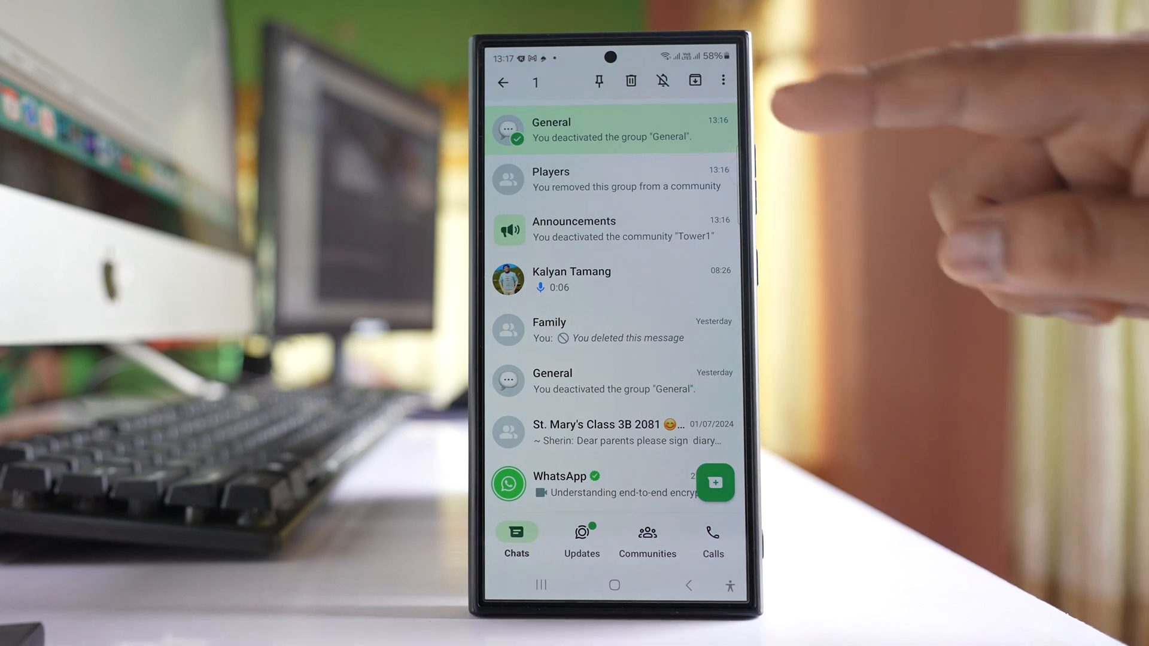
click(631, 80)
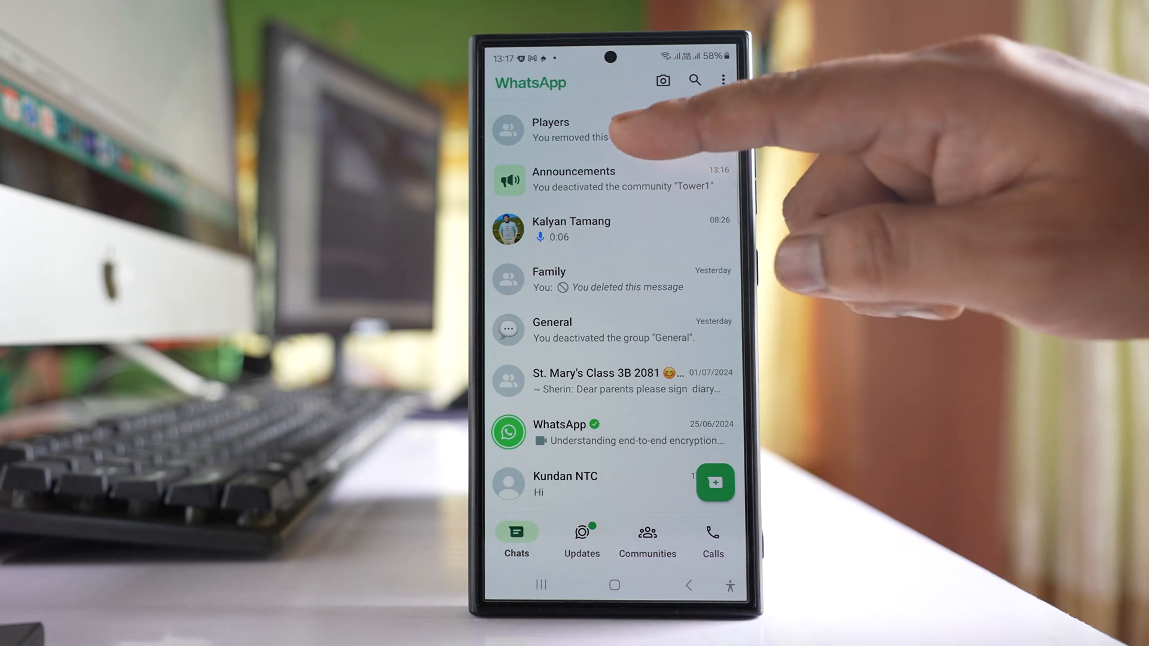
- Open the Players group conversation from the chat list
click(611, 129)
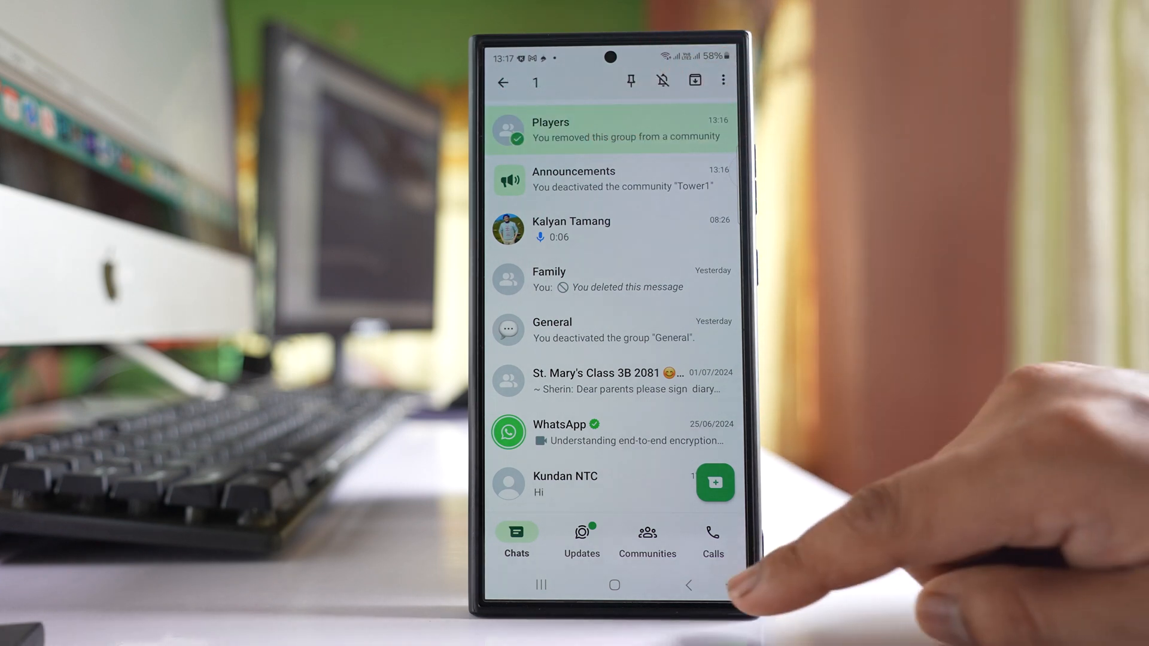
click(504, 82)
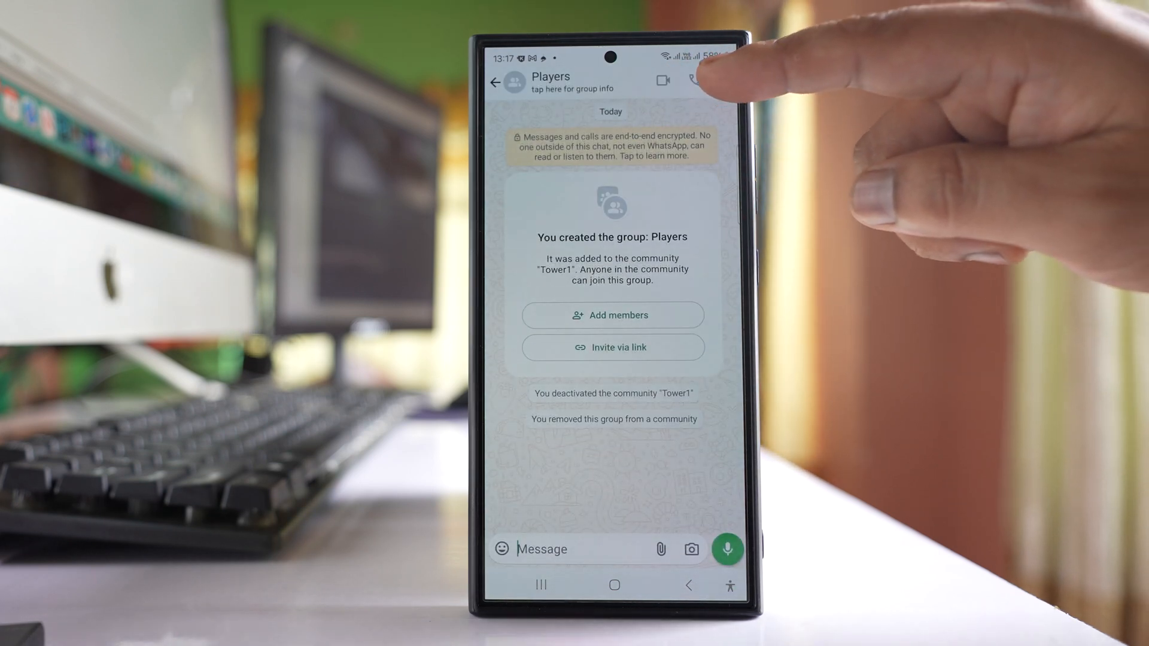
- Exit the Players group from its Group info and confirm leaving
click(723, 80)
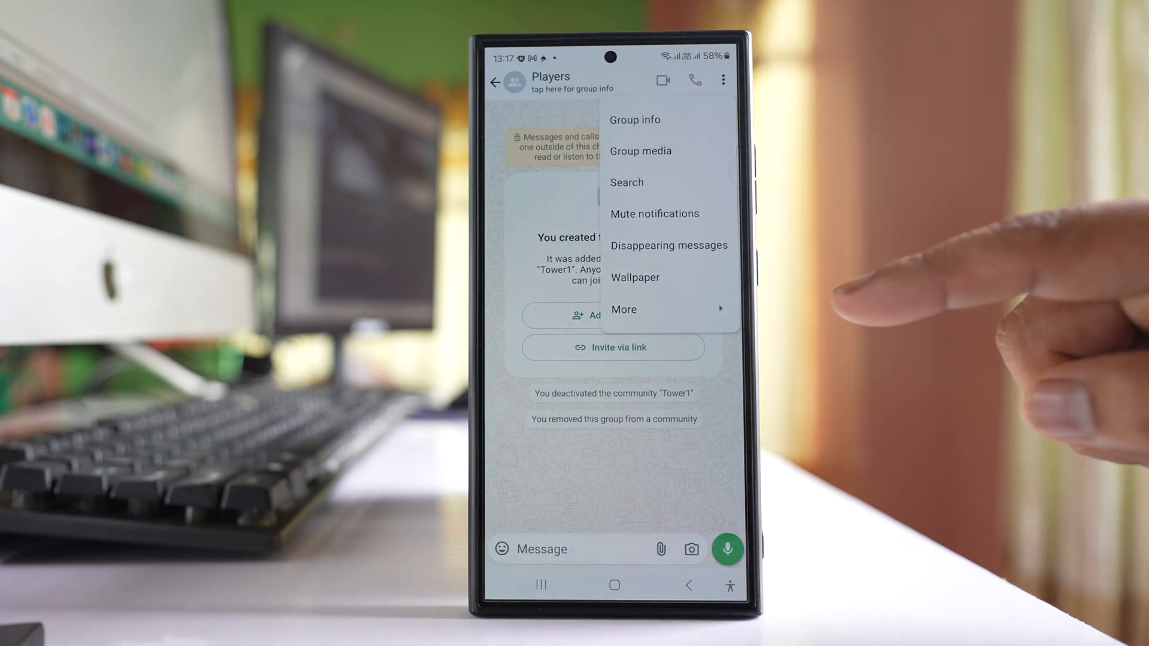
click(635, 119)
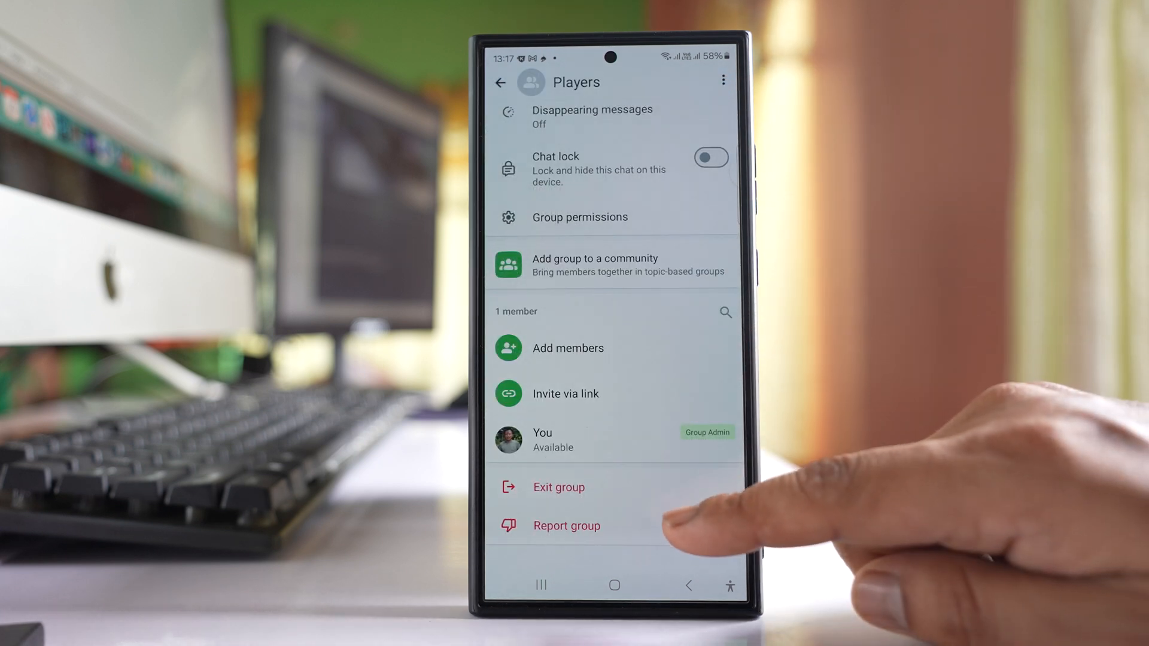
click(559, 487)
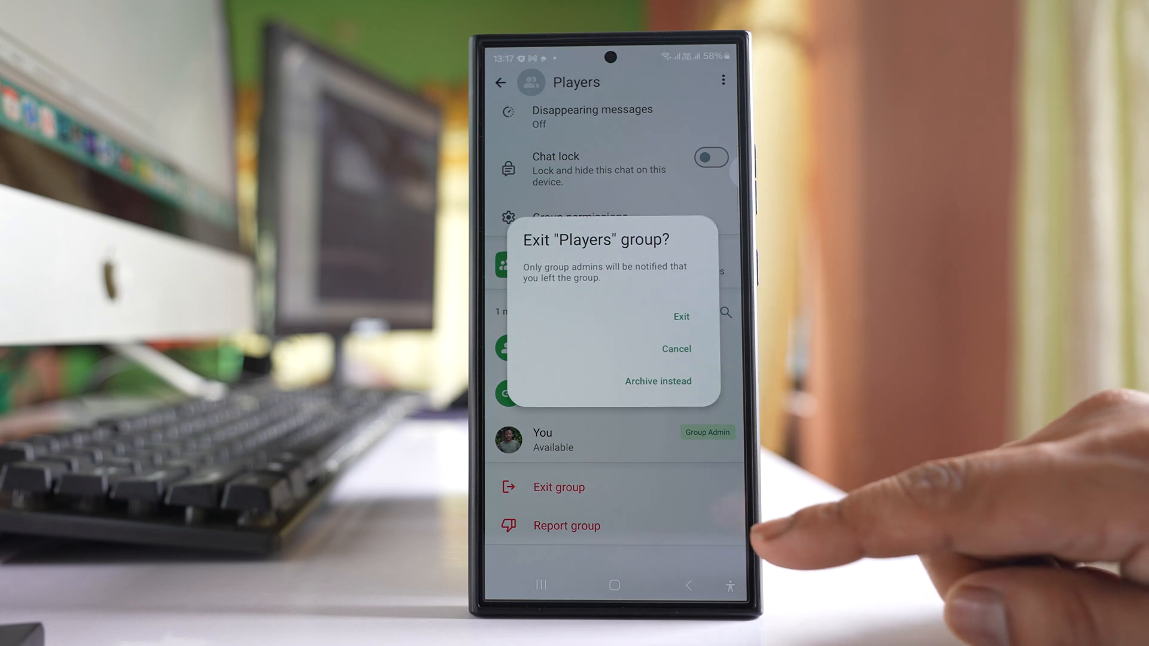
click(681, 316)
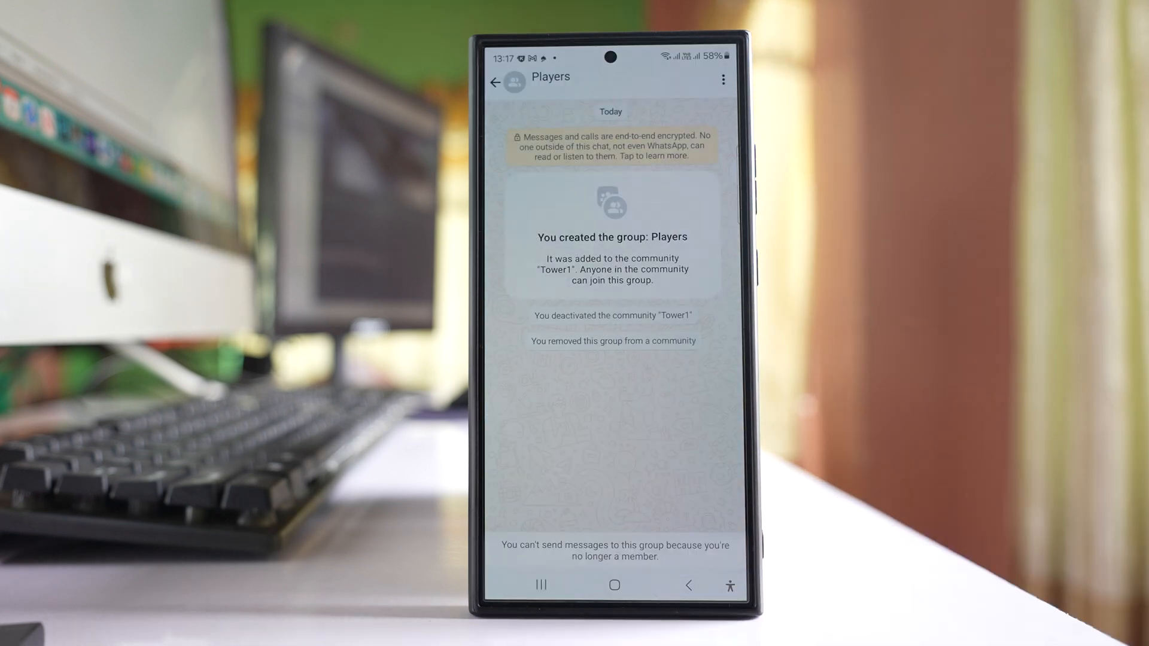
click(497, 82)
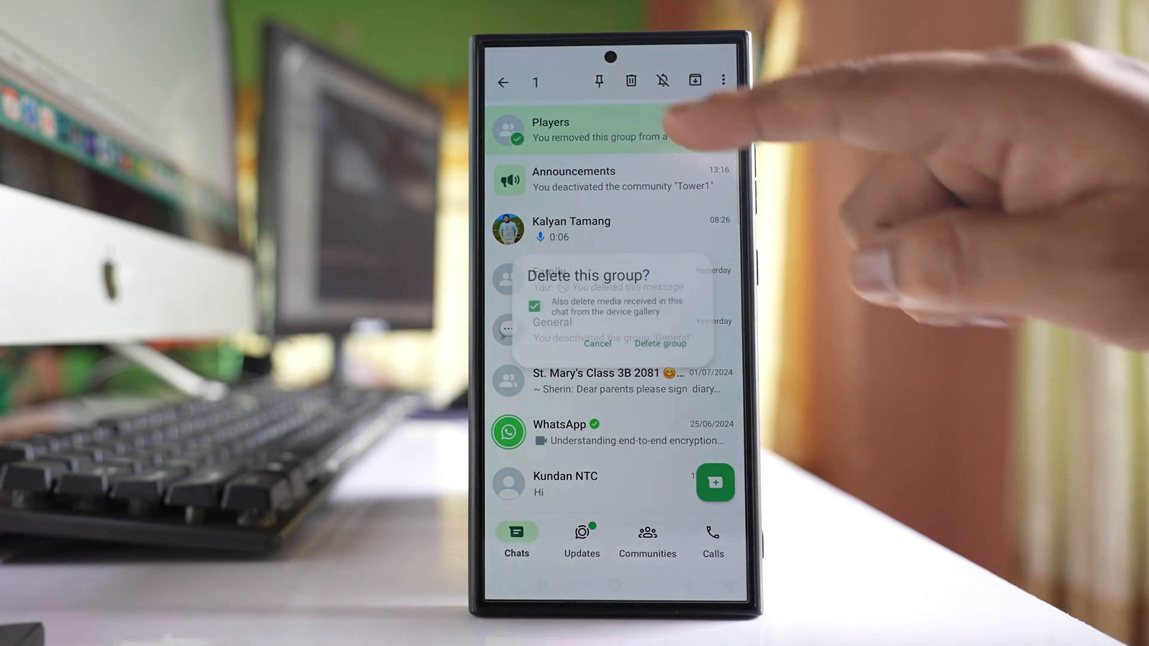
- Confirm deleting the Players group so it disappears from the chat list
click(657, 345)
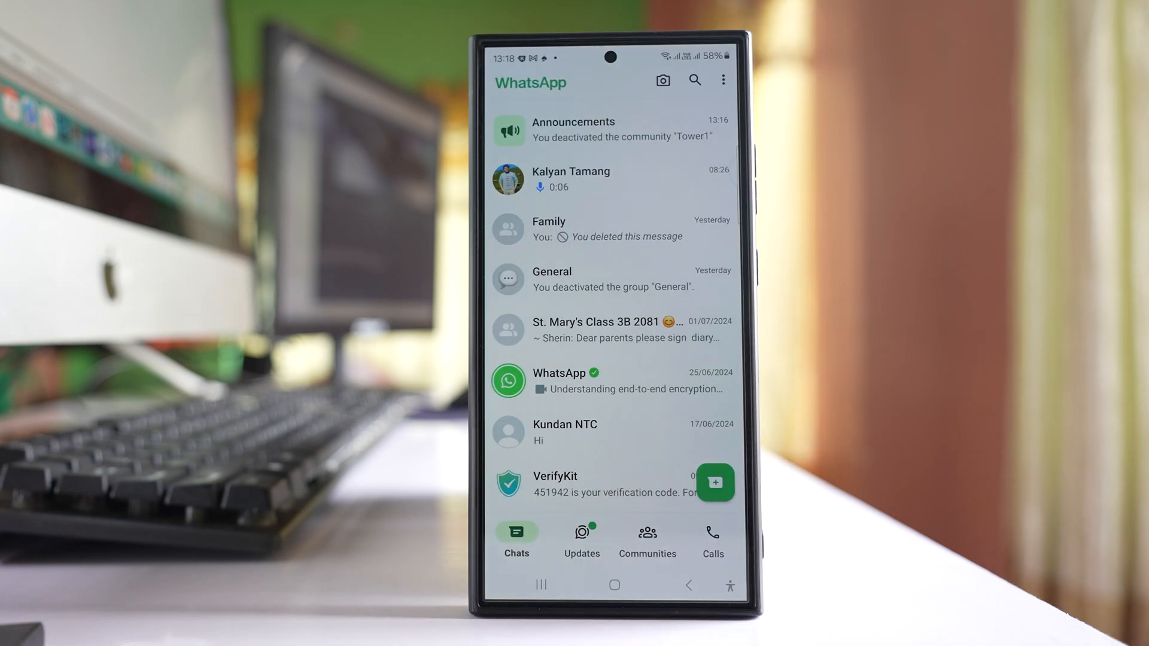